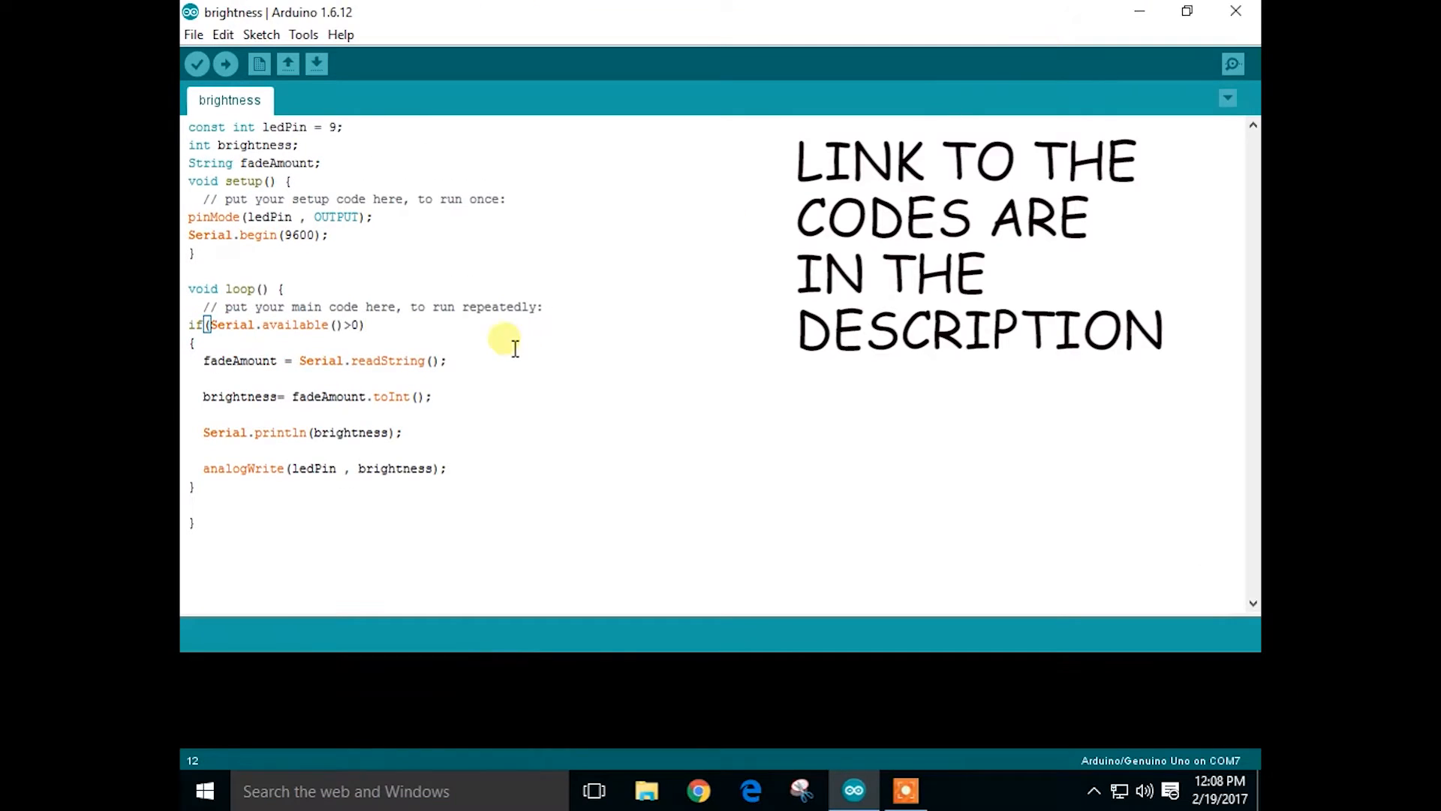
mouse_move(533, 396)
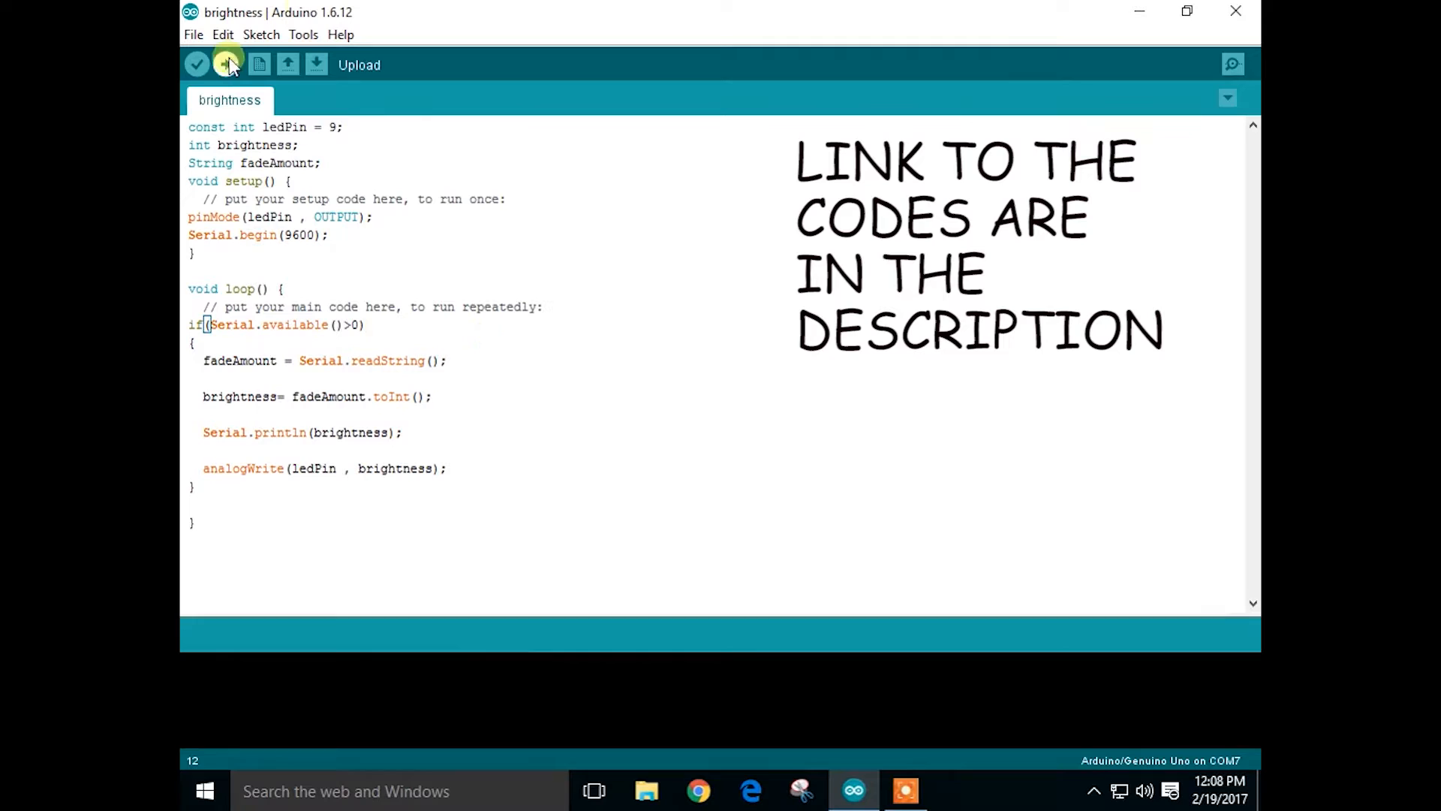
Step: Upload the brightness sketch to the Arduino/Genuino Uno on COM7
click(225, 64)
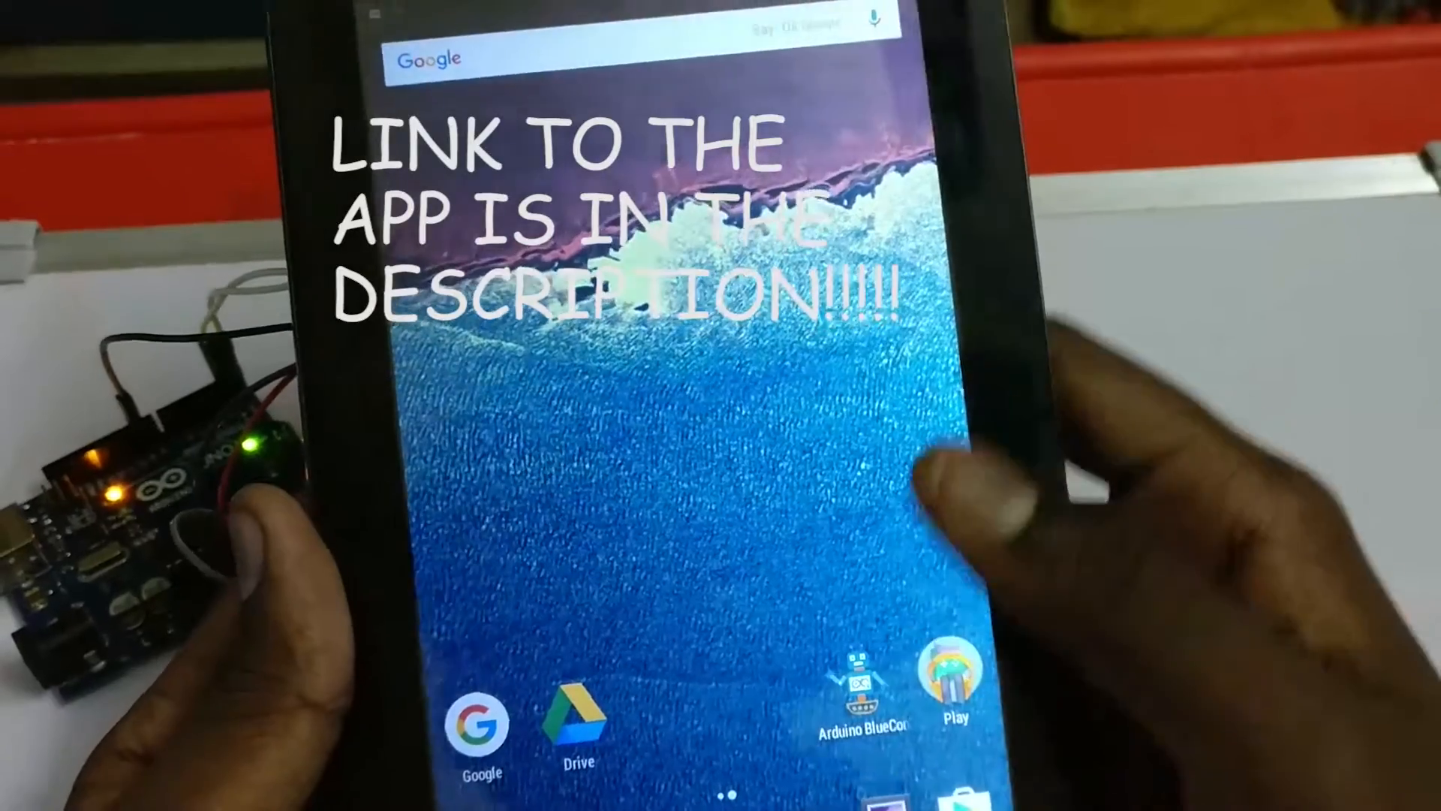
Step: Launch the Arduino Bluetooth Control app from the tablet home screen
drag(718, 18, 718, 367)
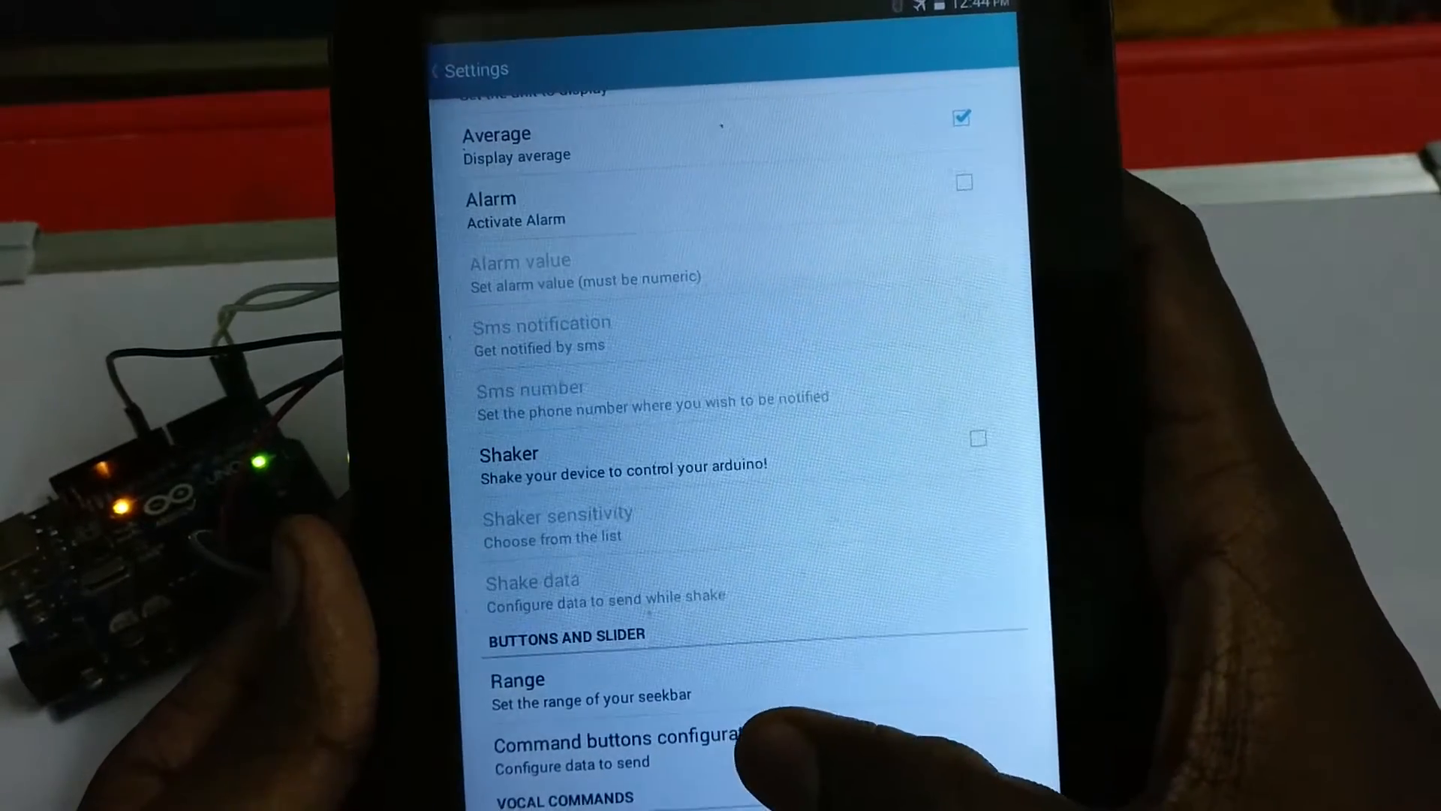
Step: Bring up the vocal commands configuration list with slots 1 to 10
click(615, 740)
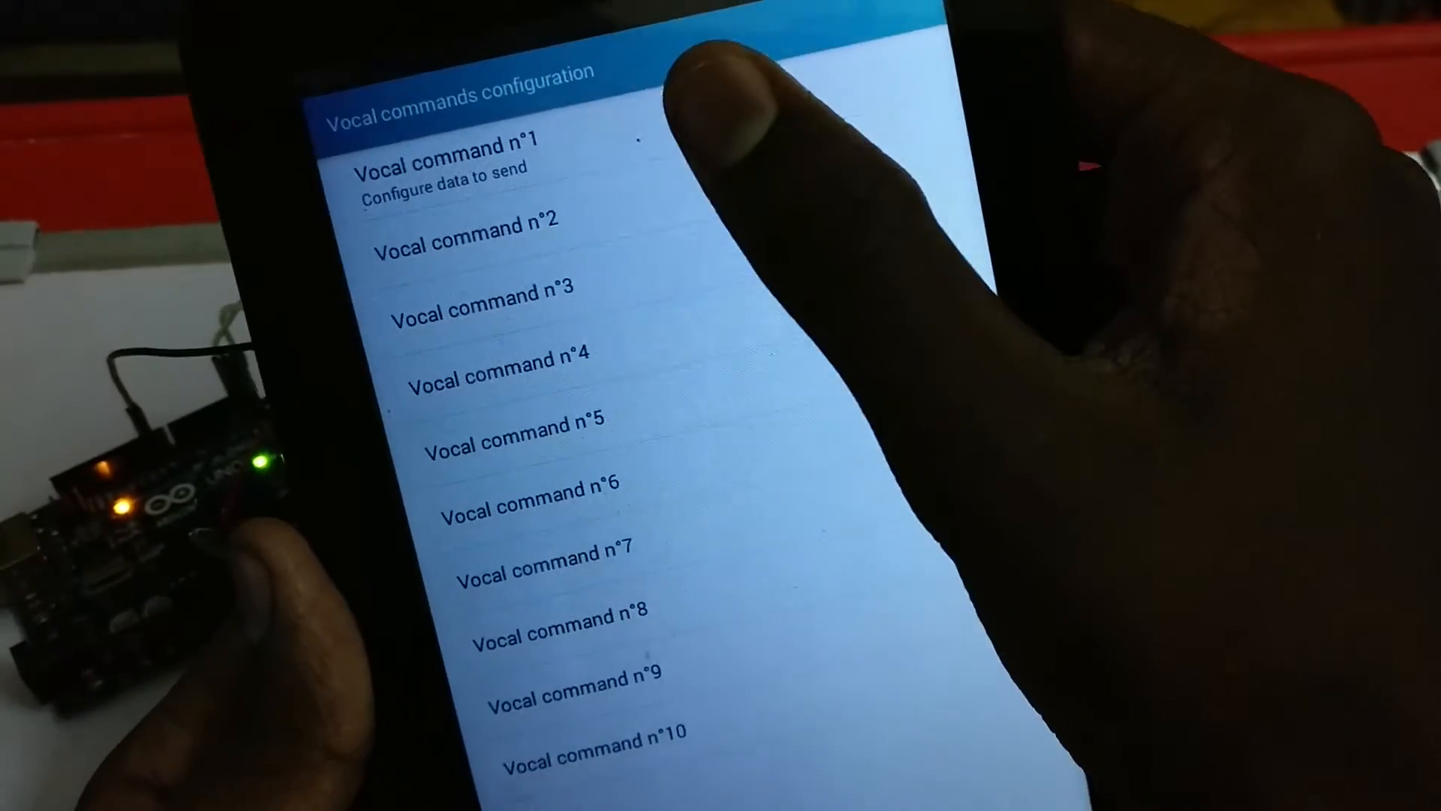
Step: Set vocal command n°1 to the word hello sending 2 to the Arduino
click(450, 165)
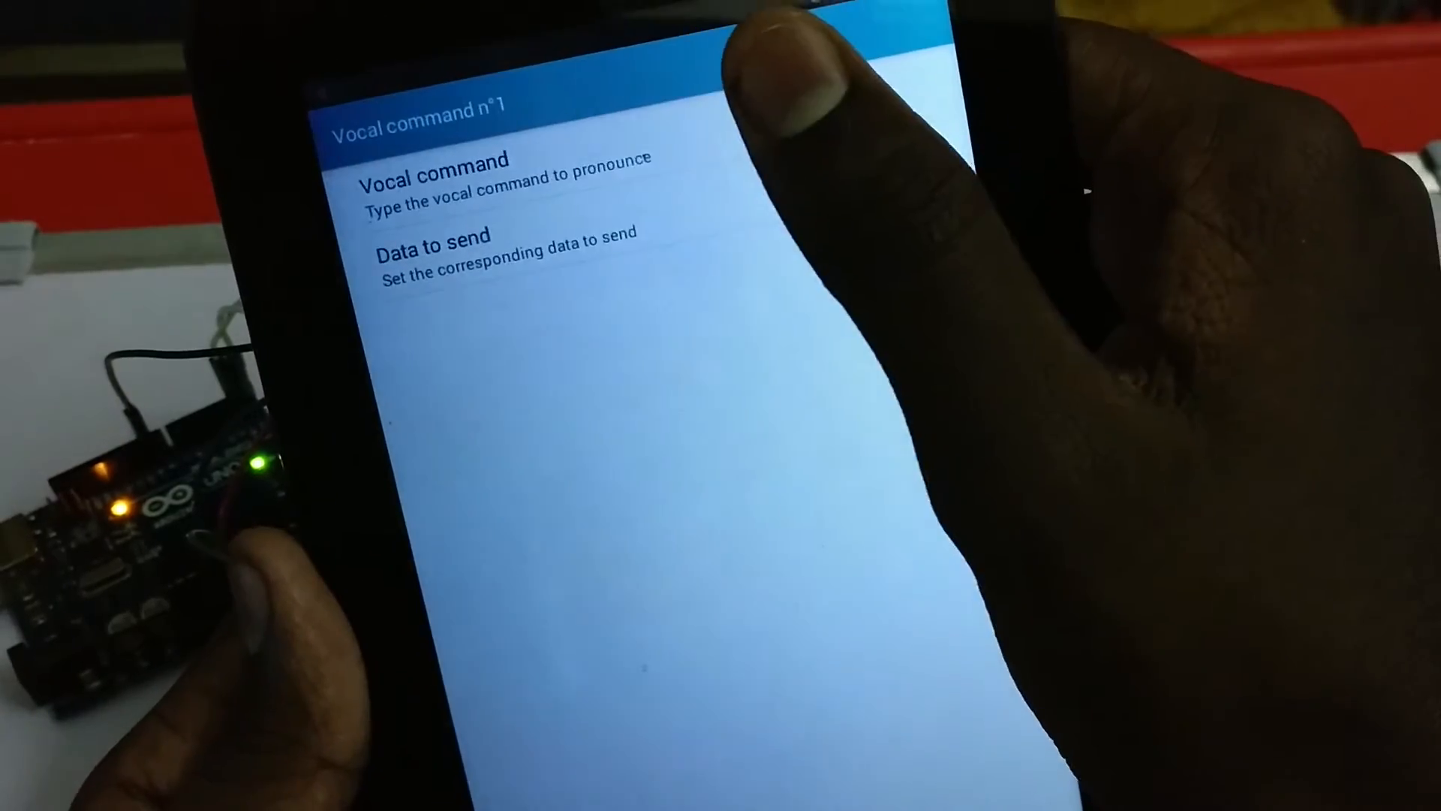
click(432, 161)
text(hello)
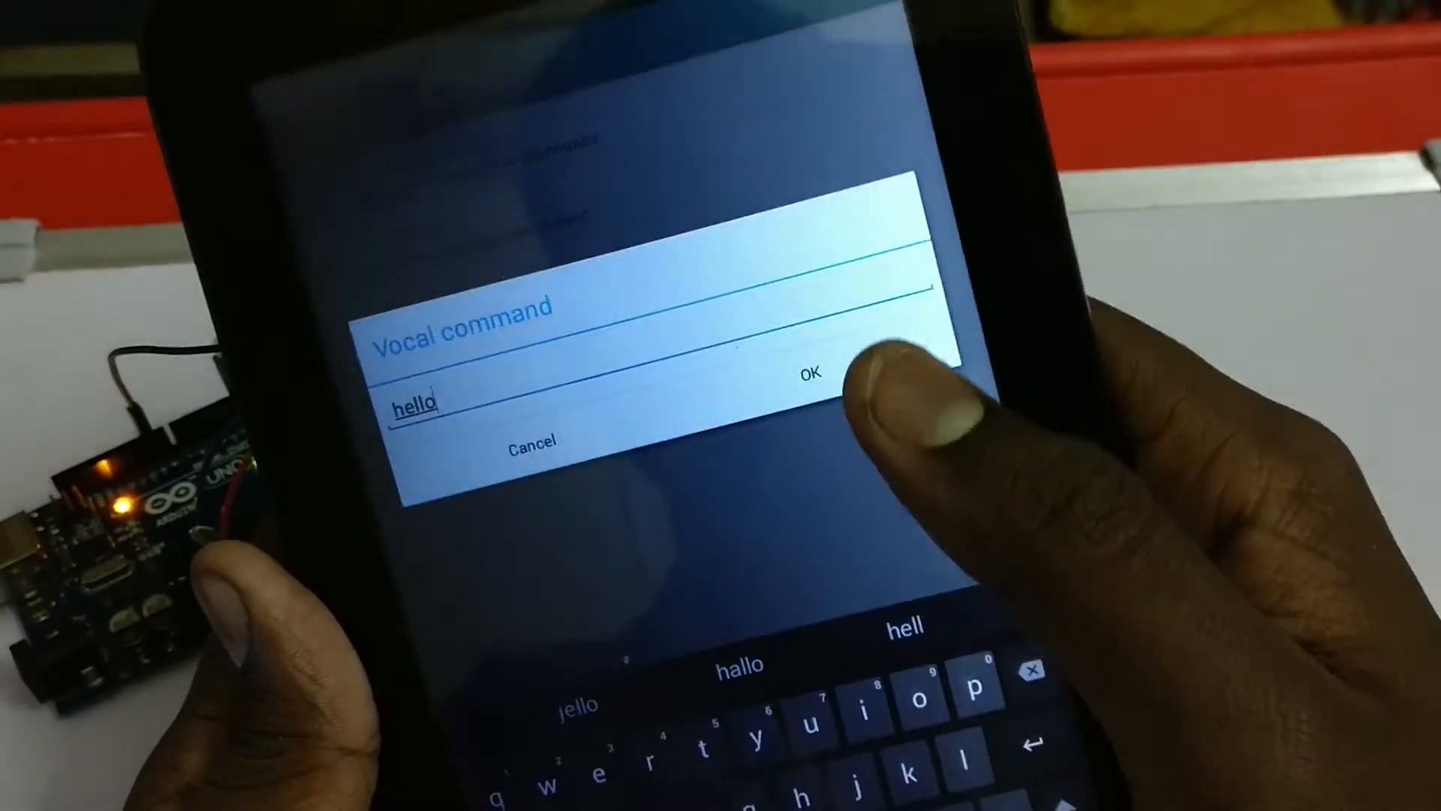
click(808, 377)
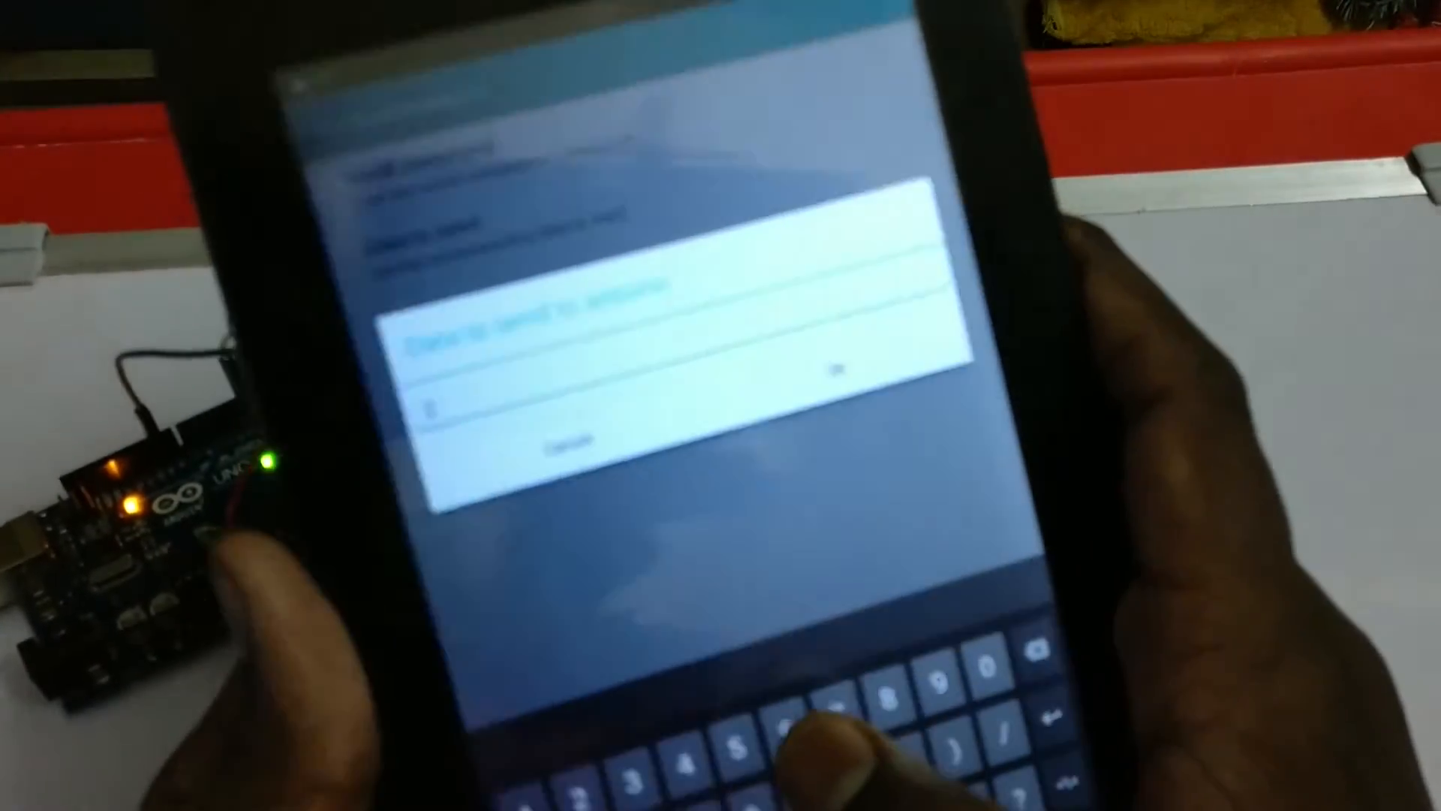
text(2)
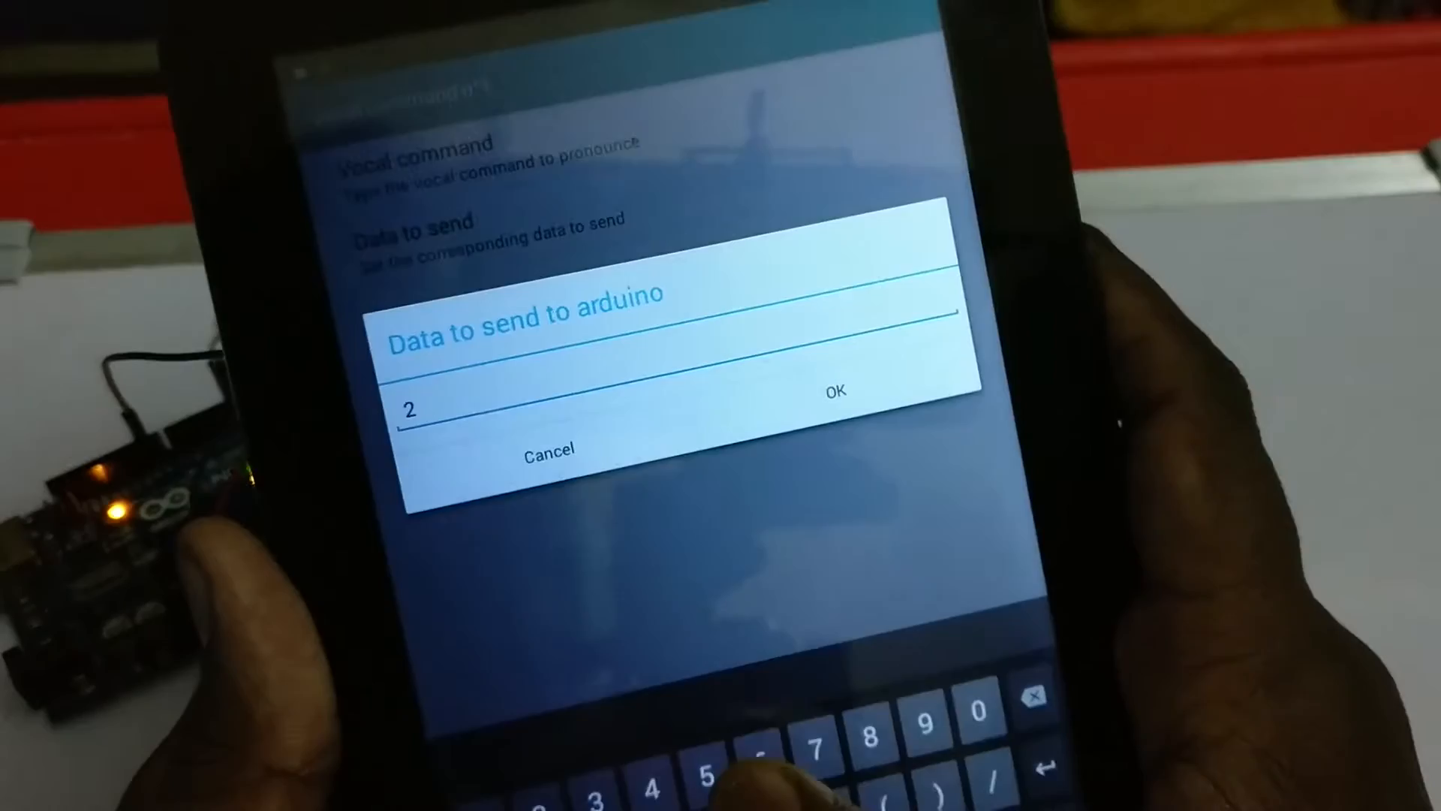
click(835, 391)
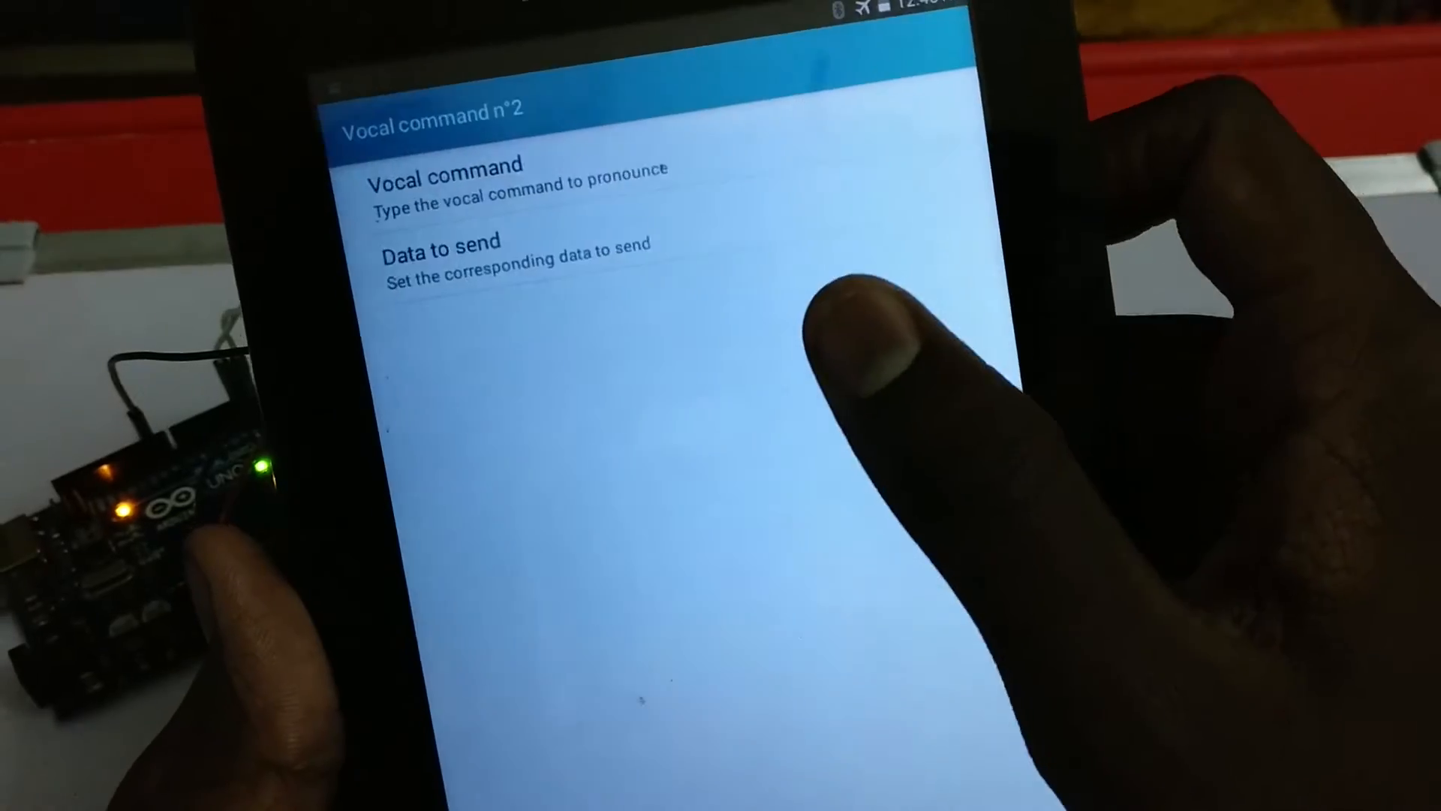
Step: Set vocal command n°2 to goodbye sending 0 to the Arduino
click(497, 257)
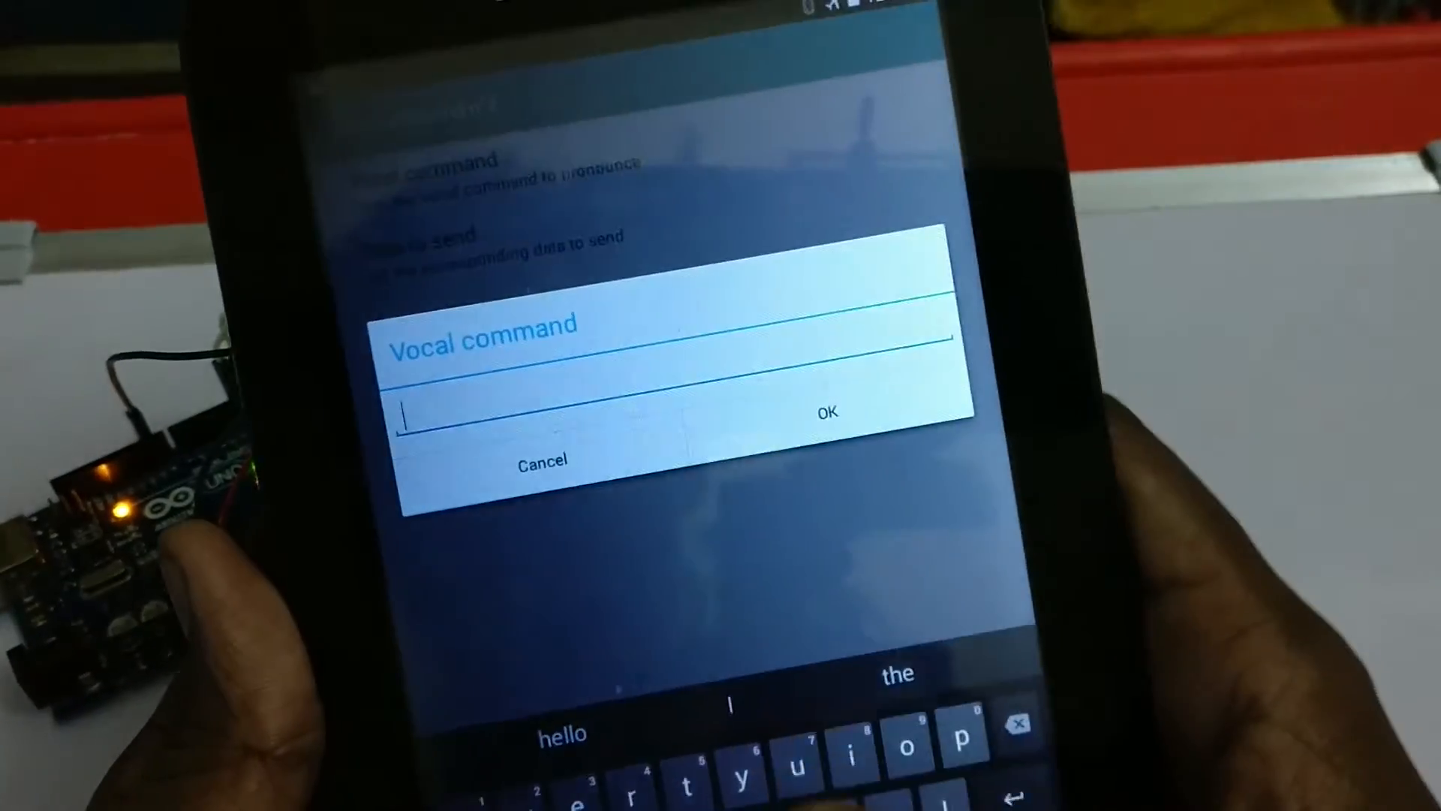
text(goodb)
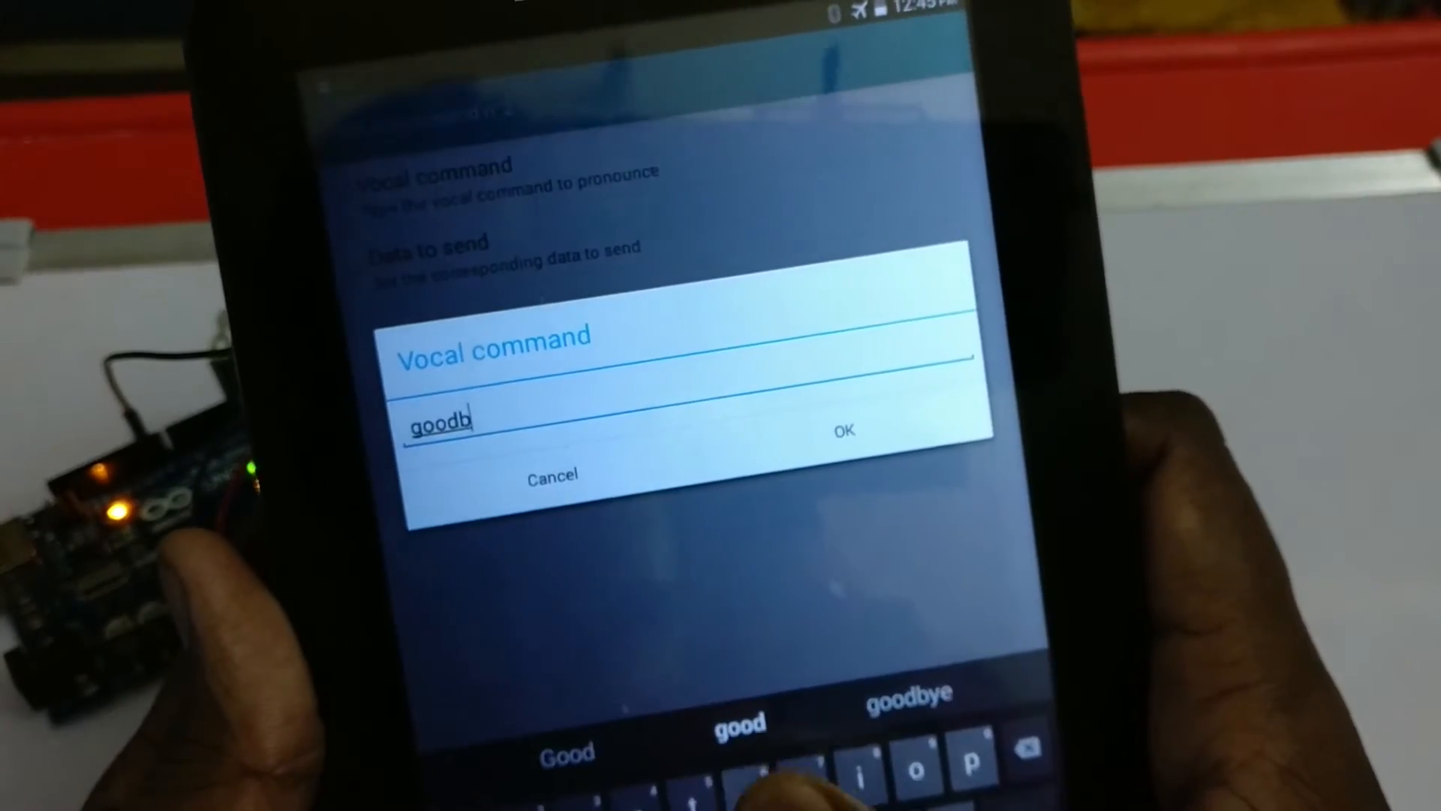
click(839, 431)
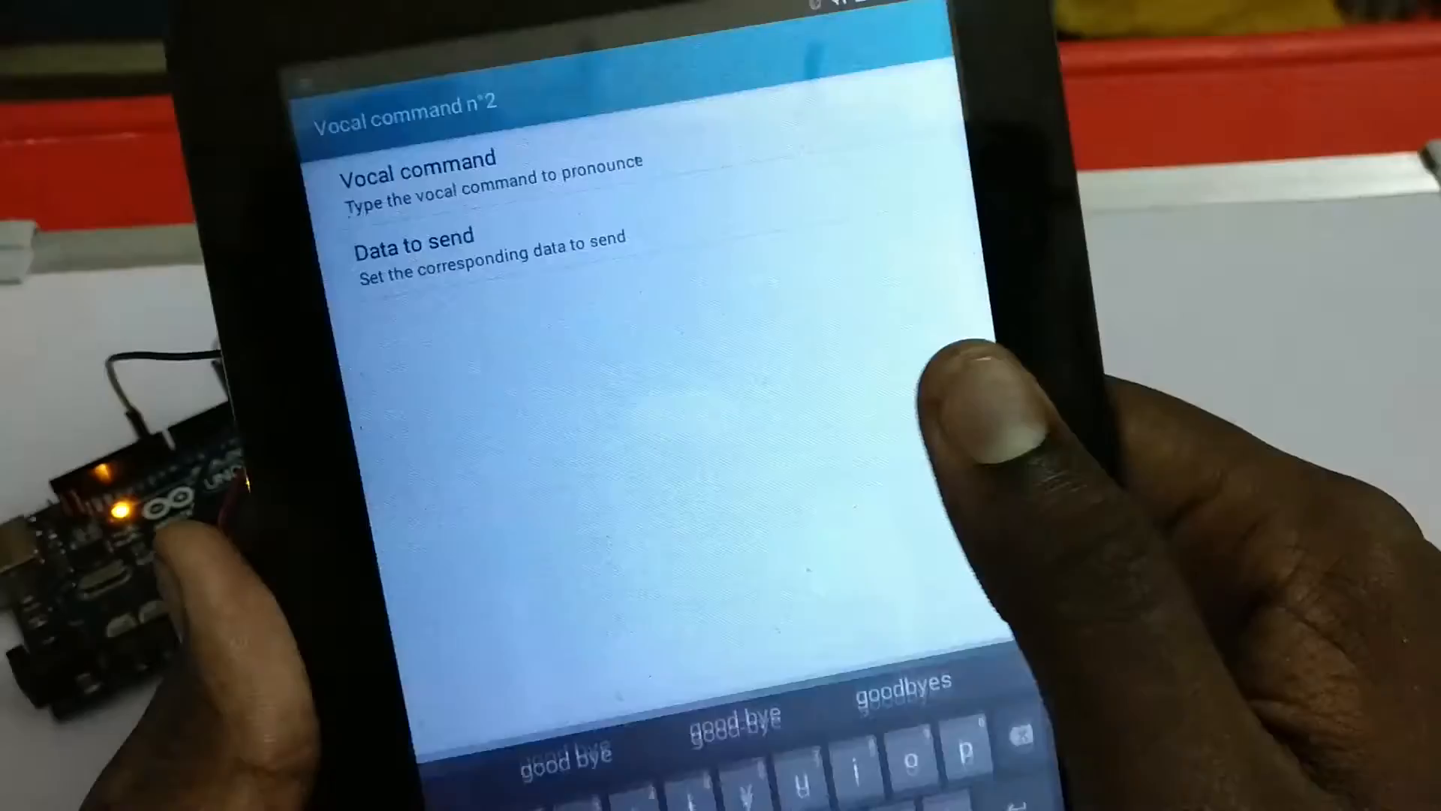
click(414, 247)
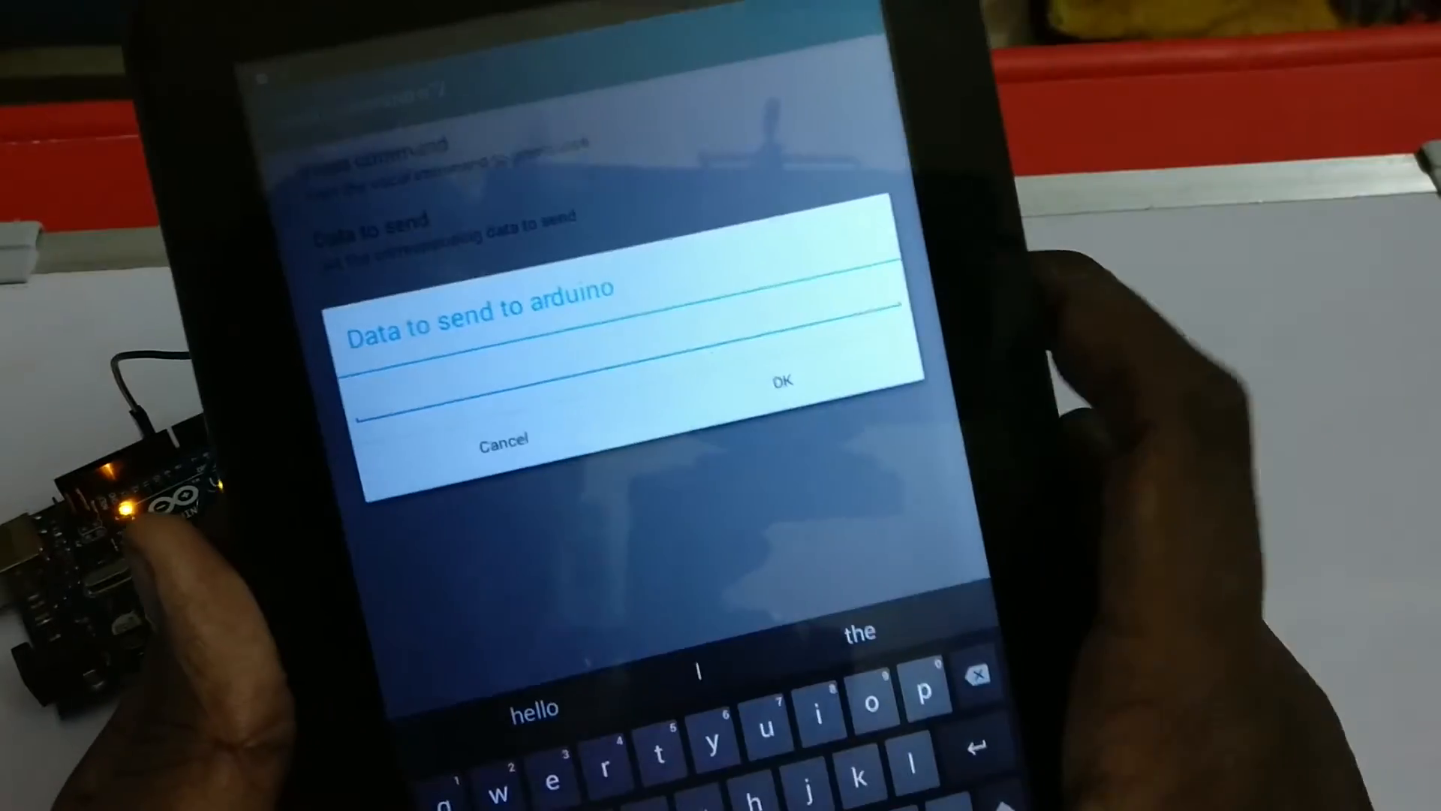
text(0)
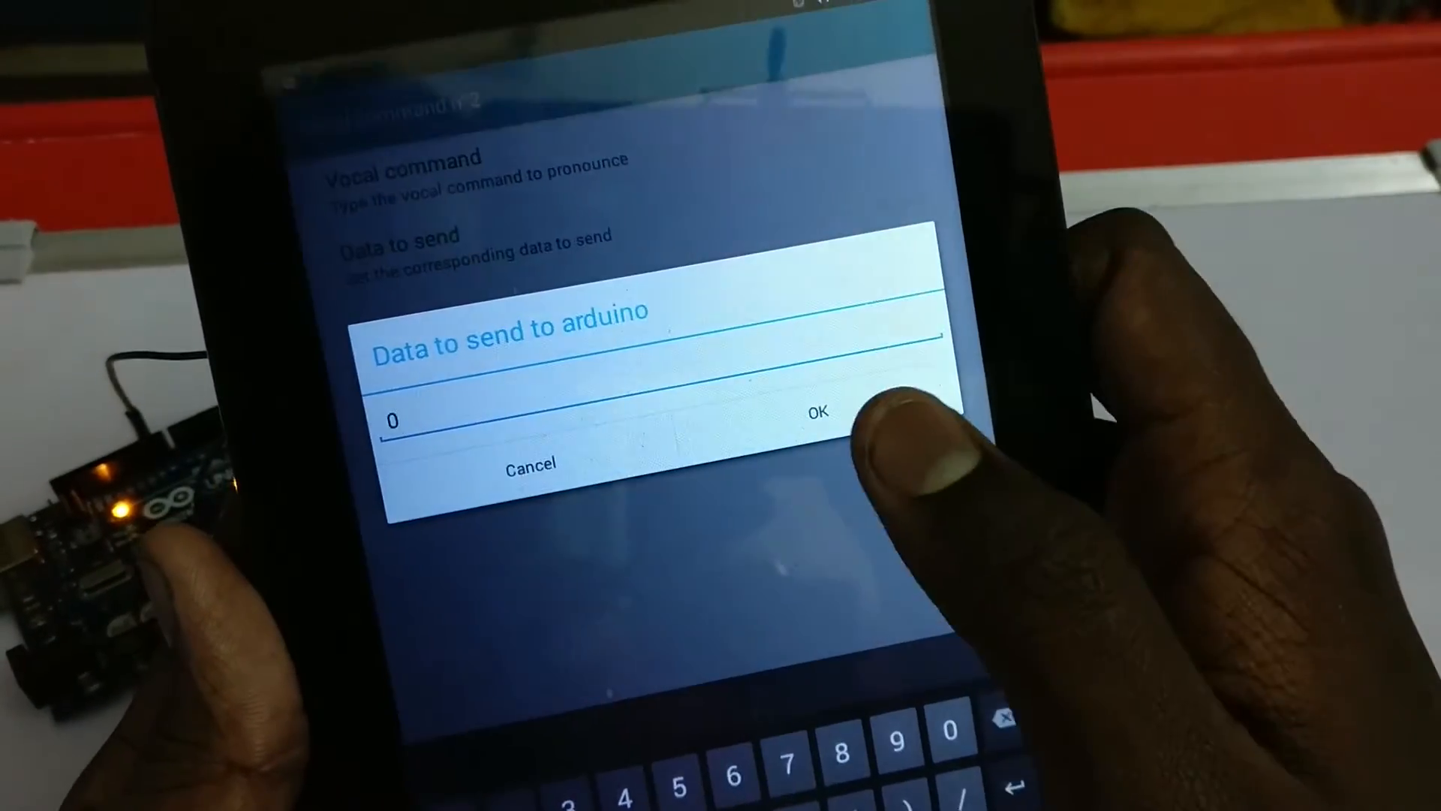
click(816, 411)
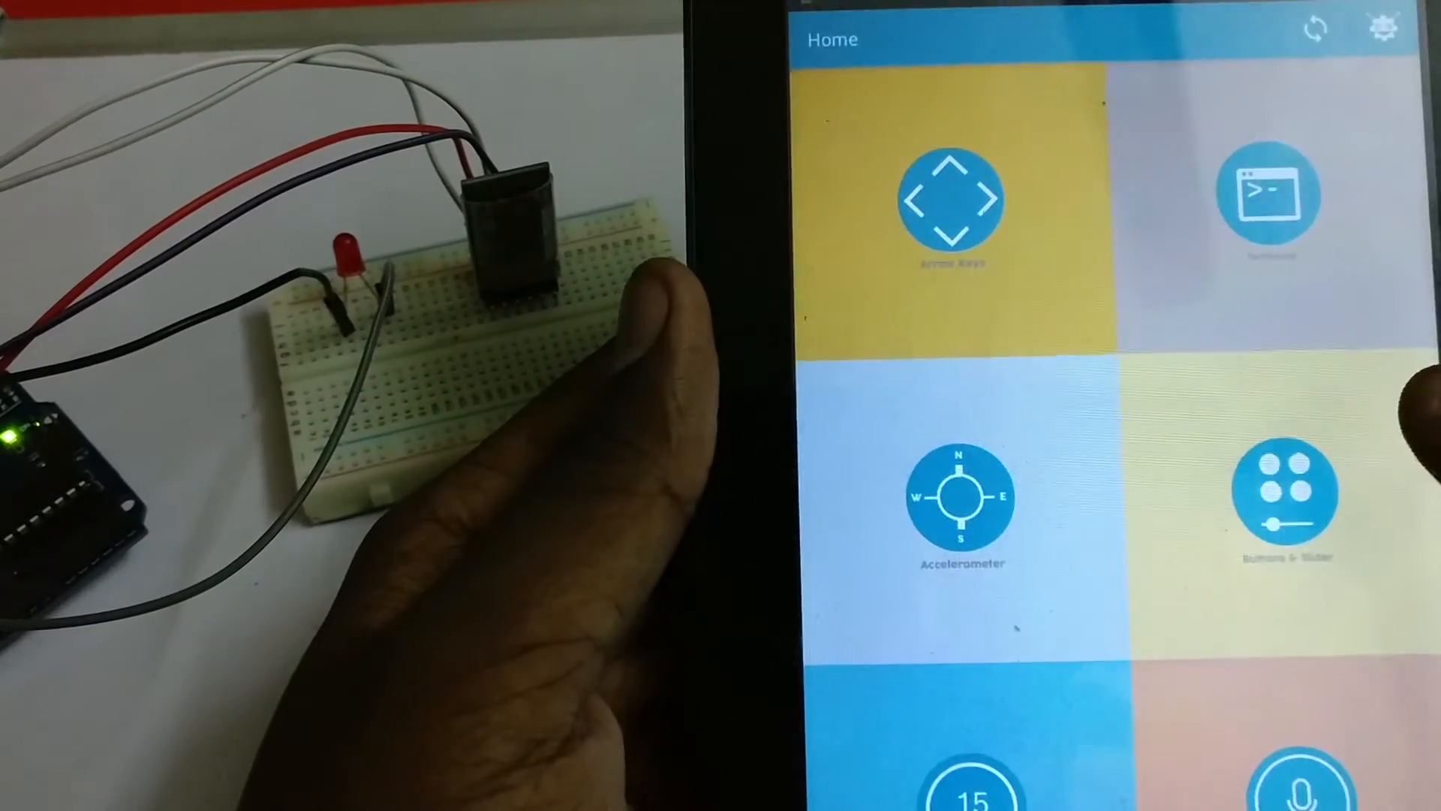
Step: Send the 255 brightness value to the LED from the Buttons & Slider panel
click(1285, 493)
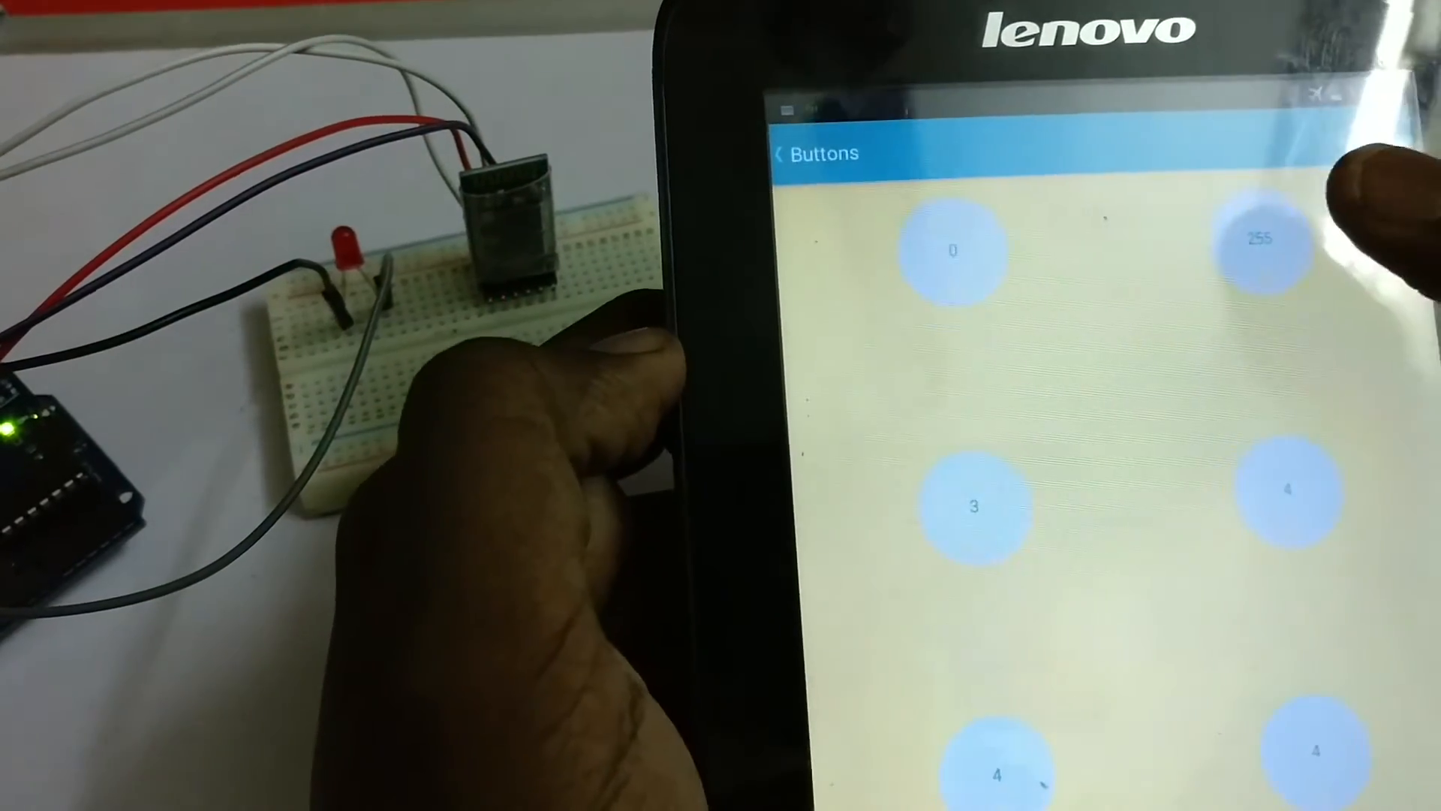
click(1259, 240)
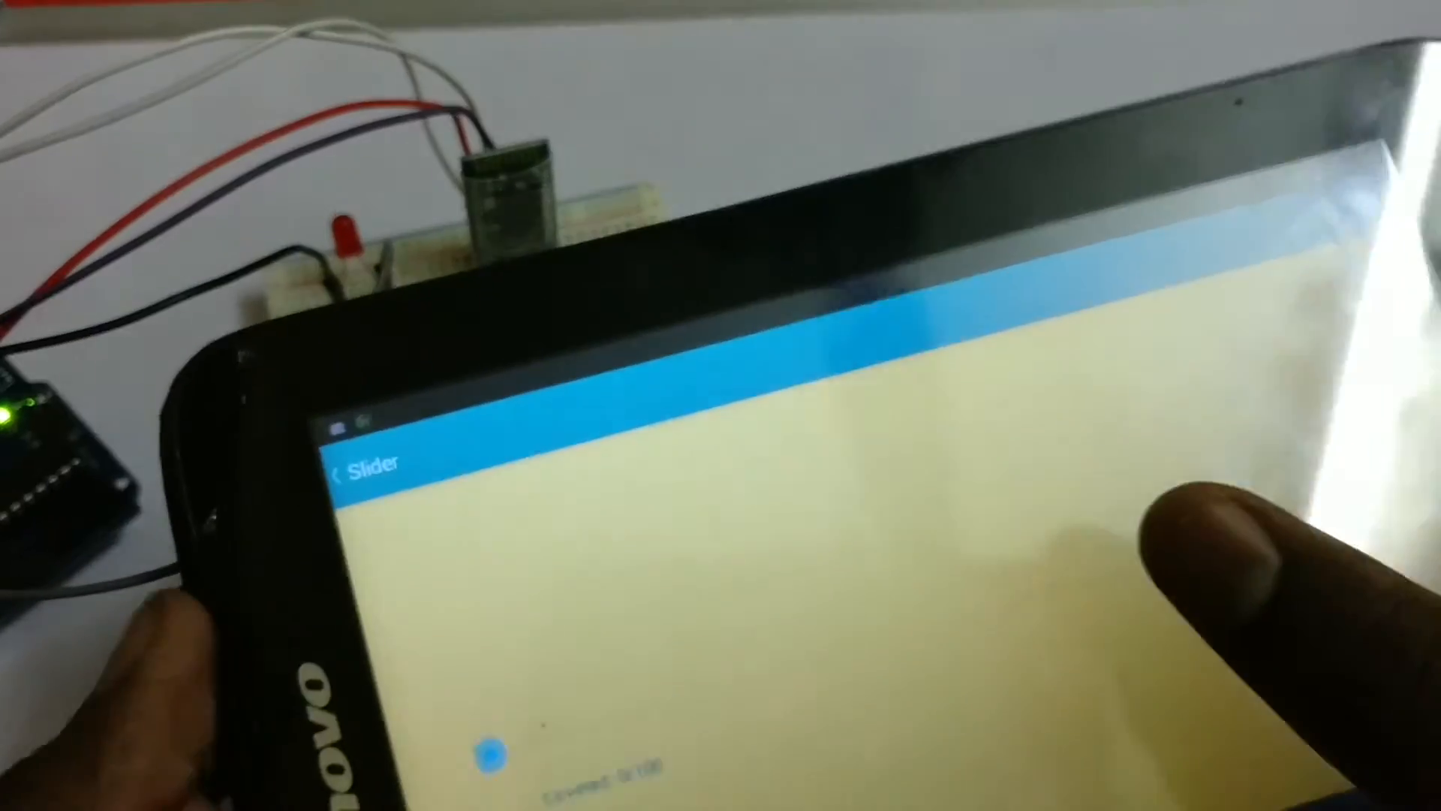
Step: Drag the seekbar to brighten, dim and brighten the LED again
drag(497, 753, 1369, 496)
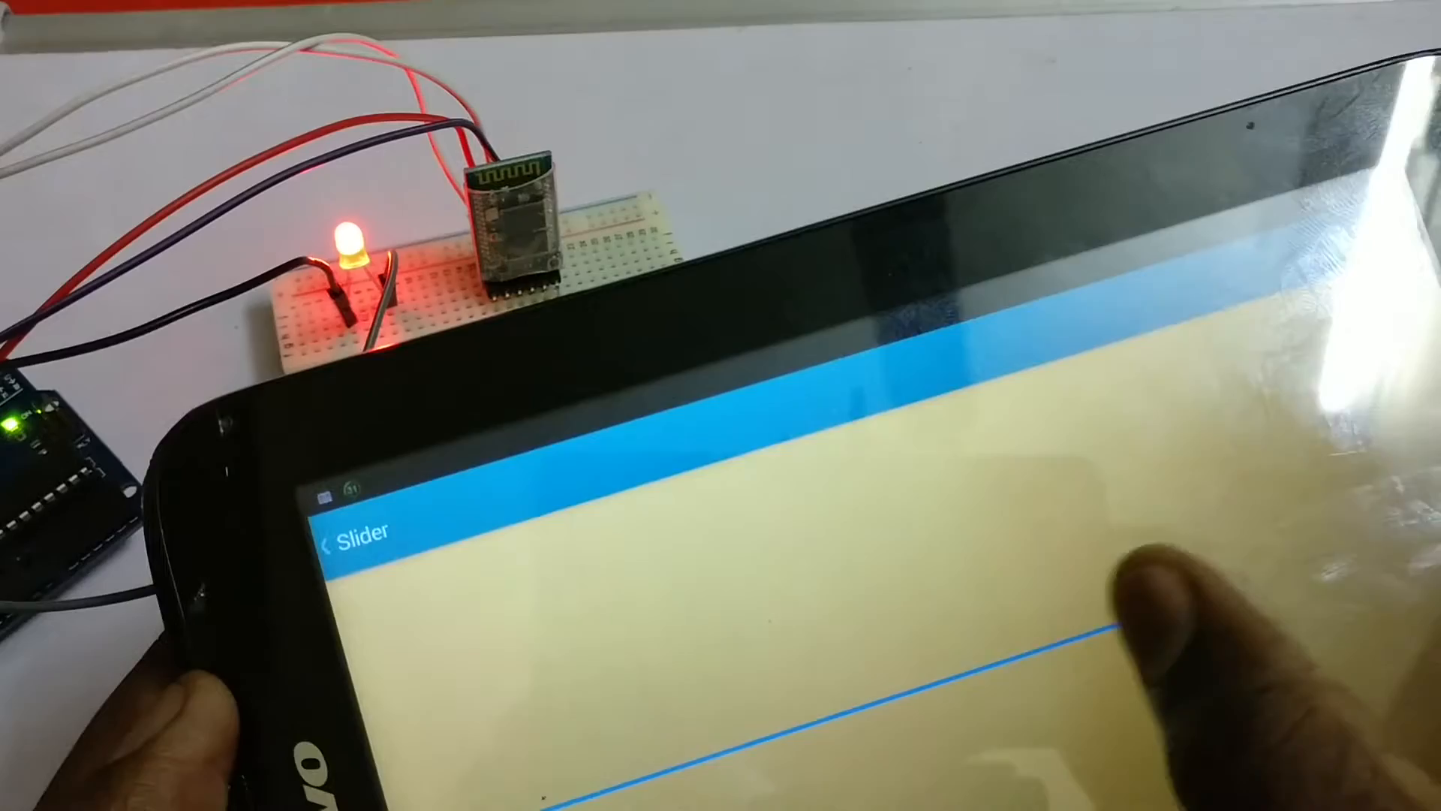
drag(1130, 625, 952, 677)
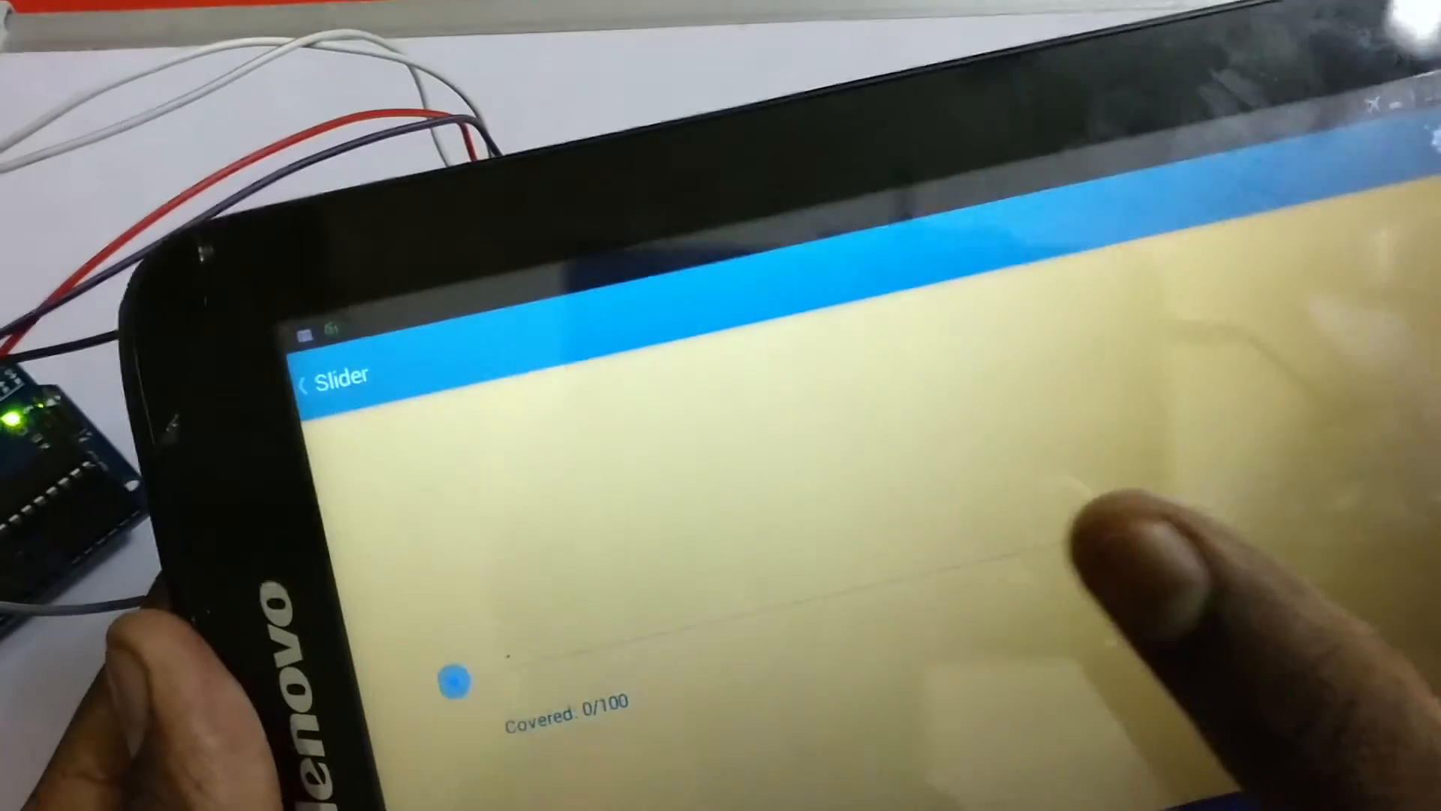
drag(455, 680, 1250, 532)
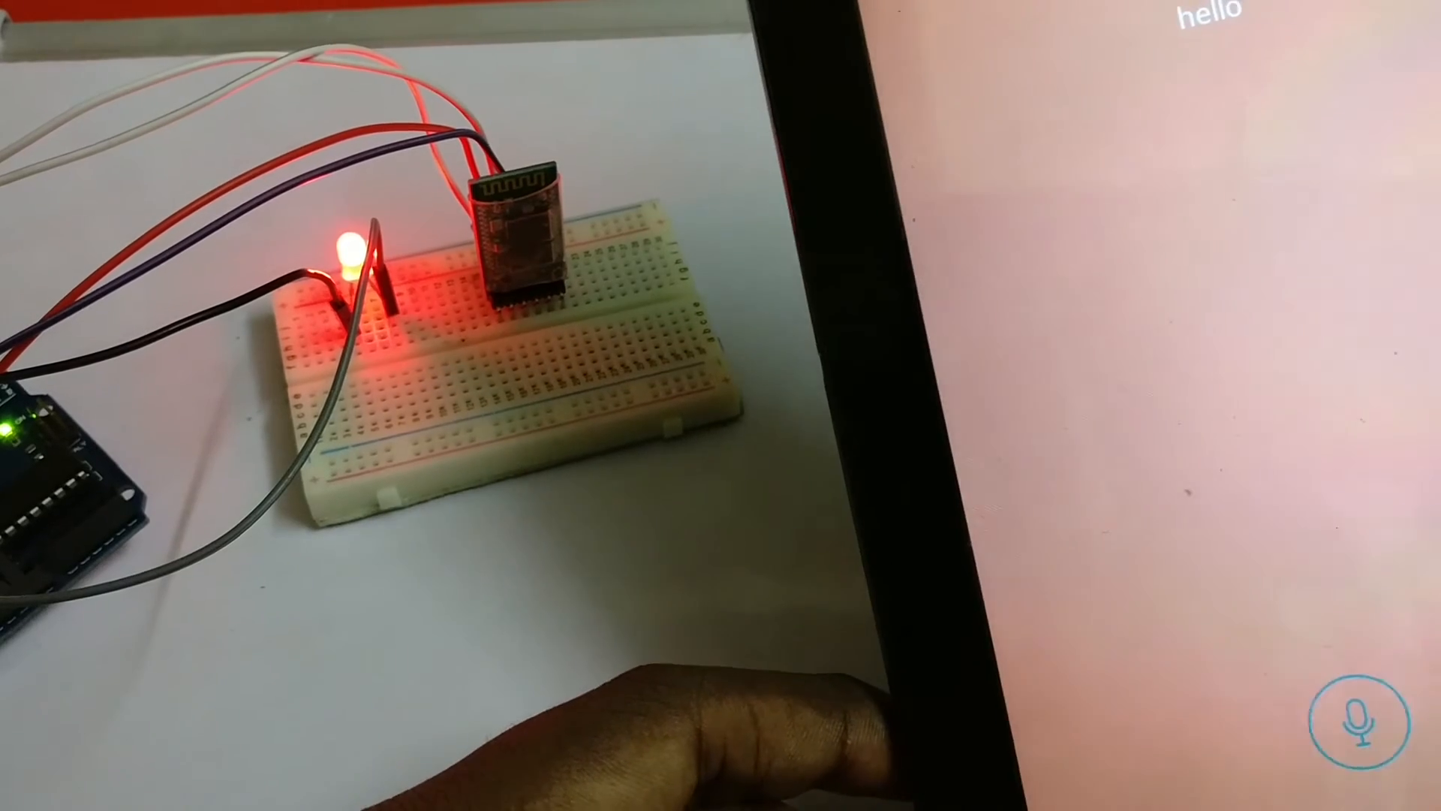
Step: Start voice control listening for another spoken command after hello lit the LED
click(1369, 719)
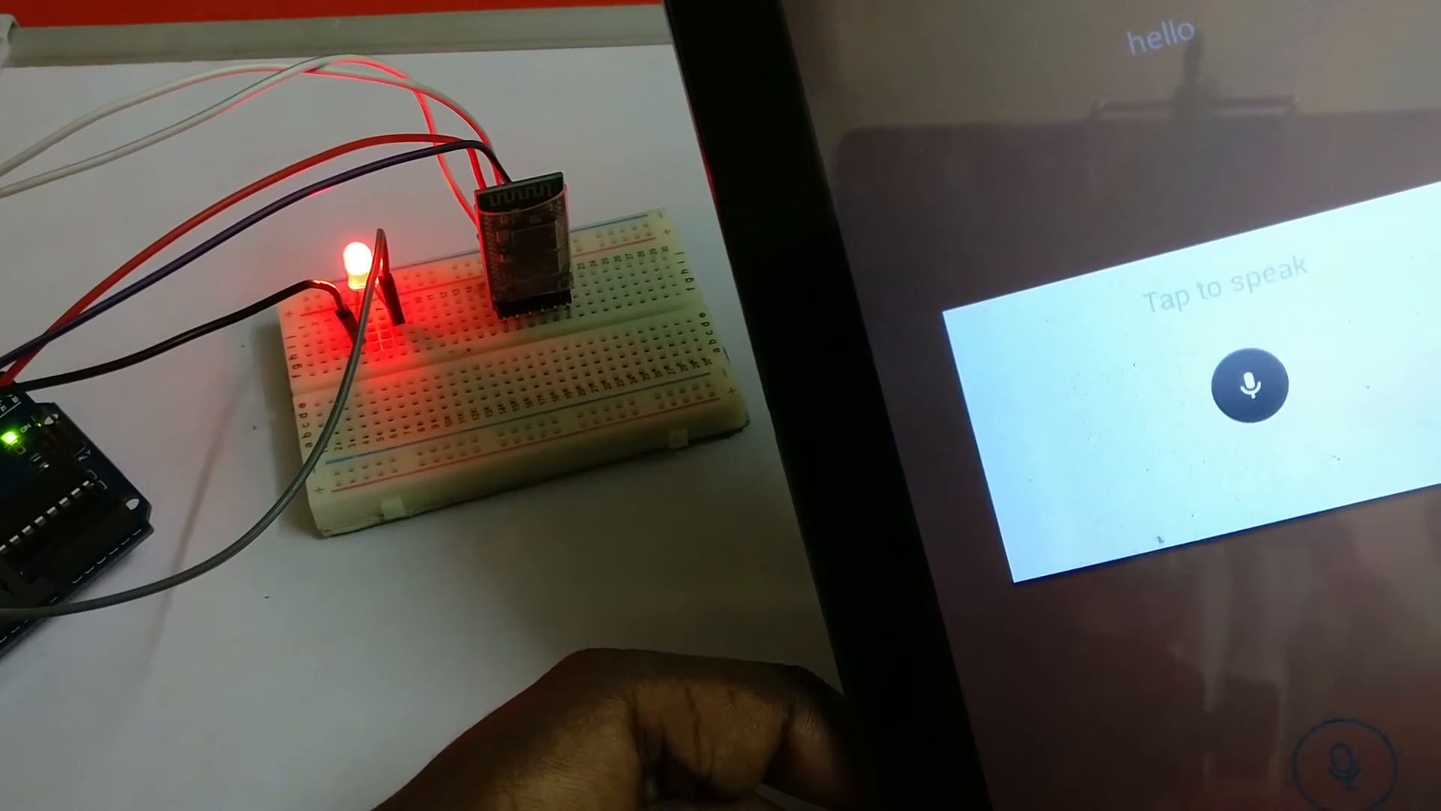